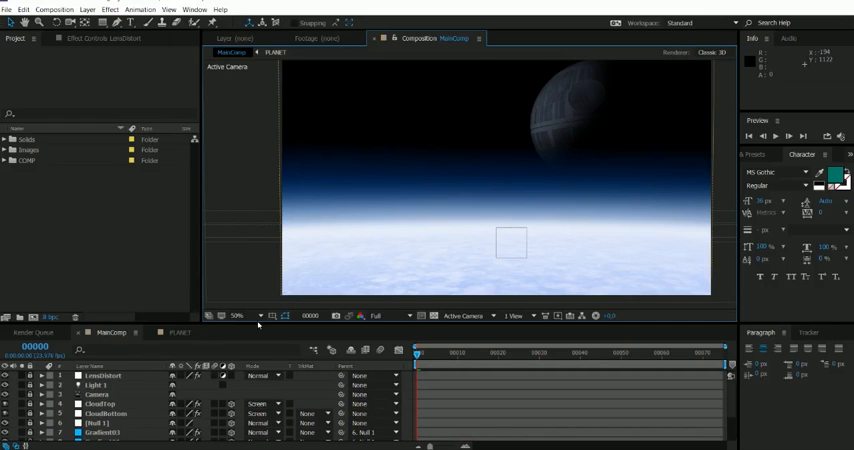
- Select the [PLANET] precomp layer in the timeline and enter it for editing
{"action": "scroll", "scroll_direction": "down", "scroll_amount": 3}
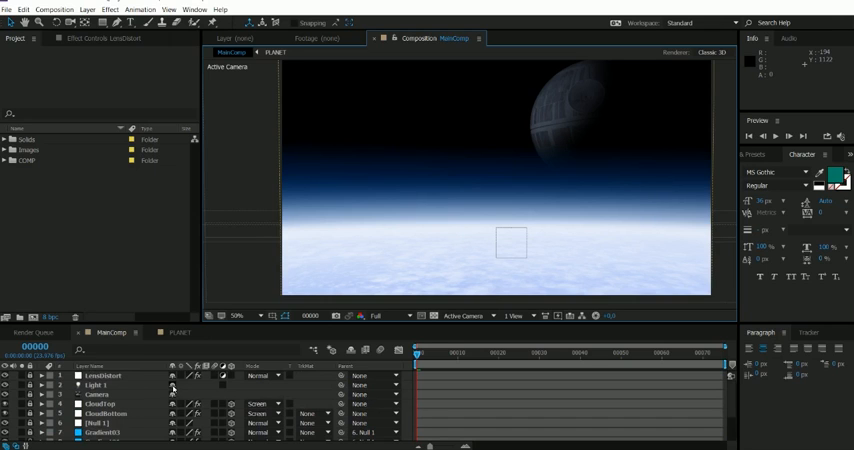
{"action": "scroll", "scroll_direction": "down", "scroll_amount": 3}
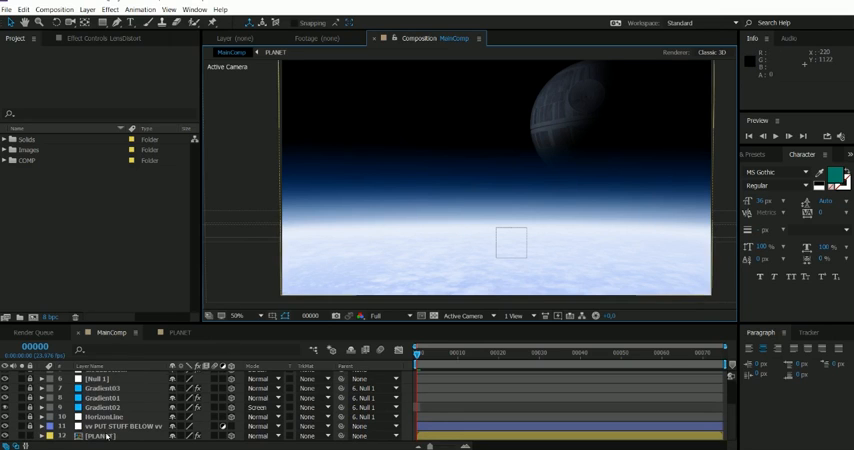
{"action": "left_click", "coordinate": [98, 436]}
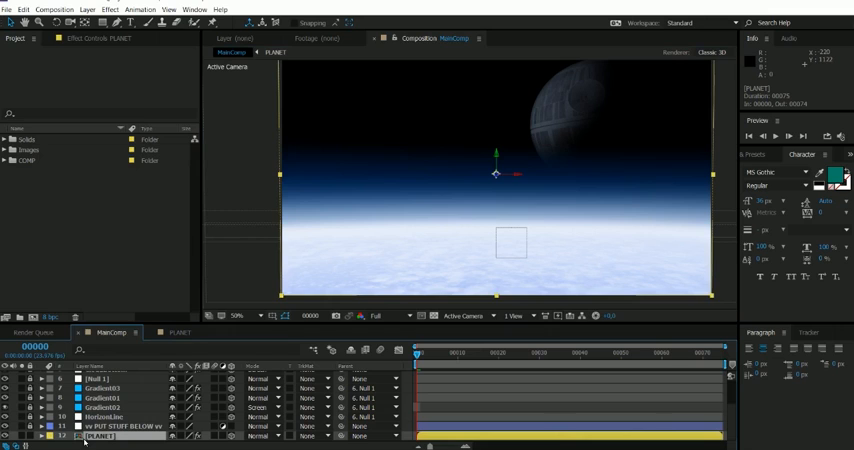
{"action": "left_click", "coordinate": [48, 436]}
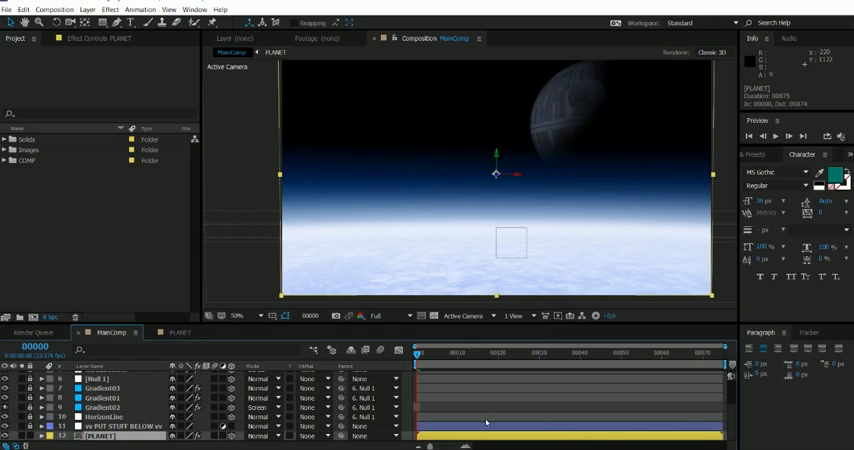
{"action": "double_click", "coordinate": [96, 436]}
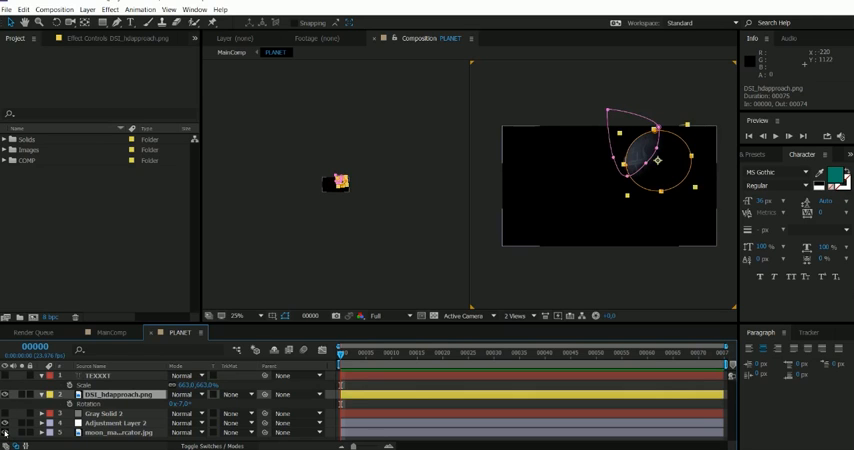
- Create a teal text layer reading TEXXXT in the PLANET comp viewer
{"action": "left_click", "coordinate": [8, 394]}
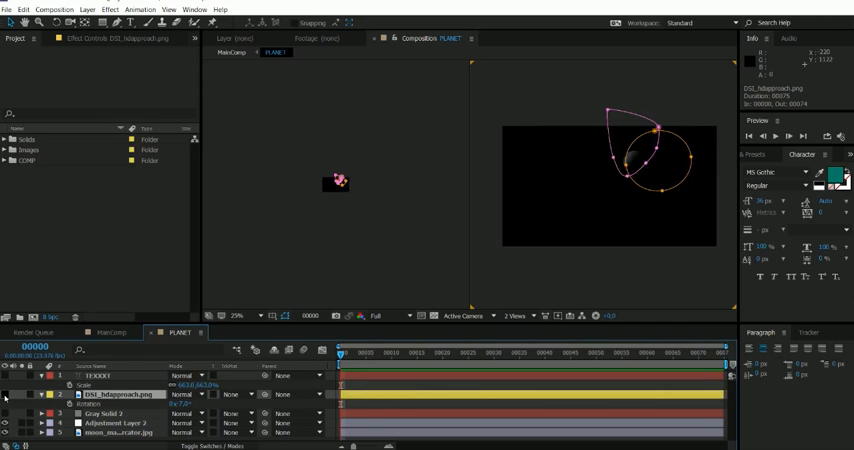
{"action": "left_click", "coordinate": [236, 316]}
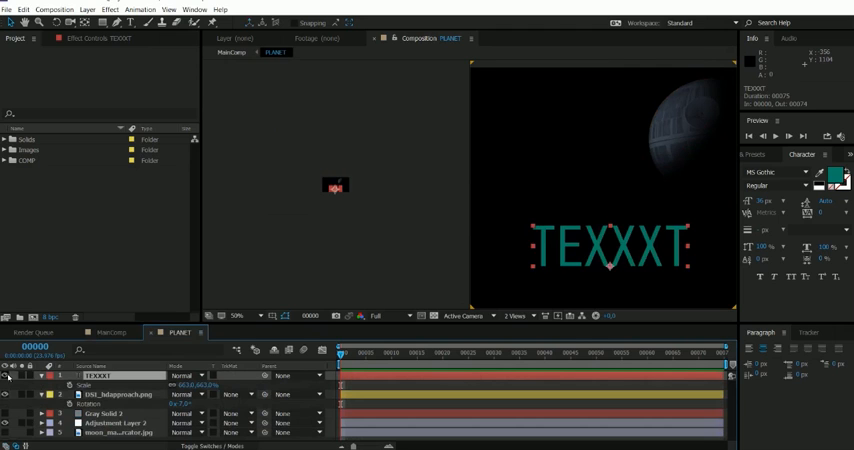
- Switch back to the main space-horizon composition, where TEXXXT shows above the horizon
{"action": "left_click", "coordinate": [108, 332]}
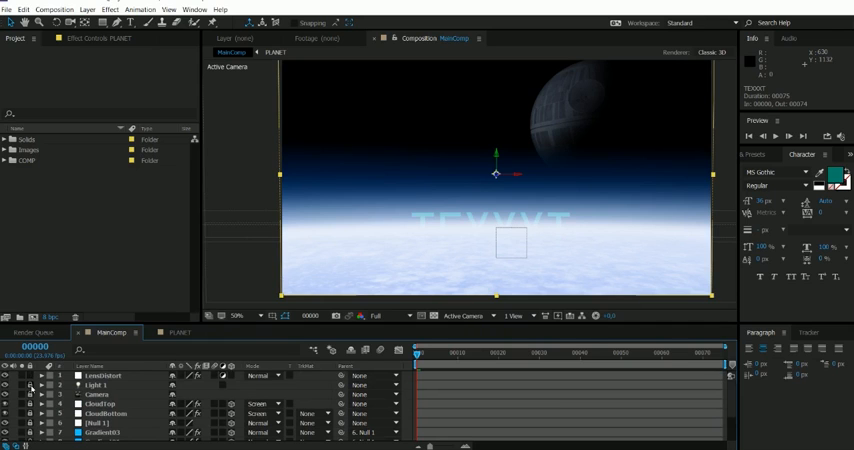
{"action": "scroll", "scroll_direction": "down", "scroll_amount": 3}
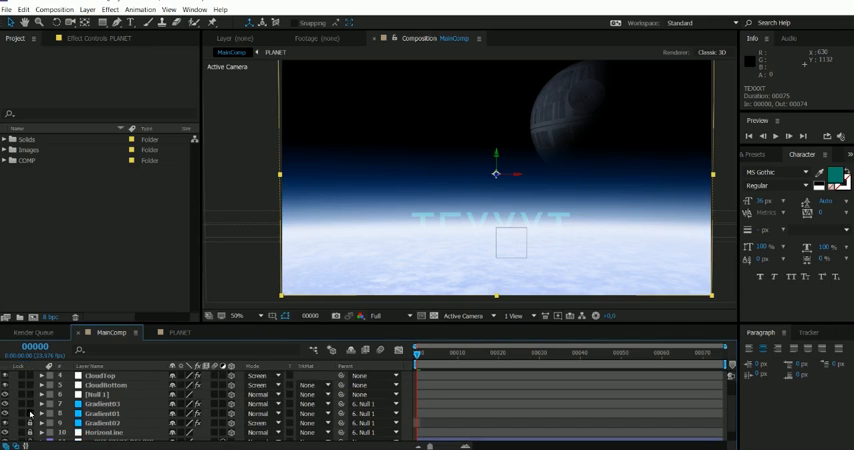
{"action": "scroll", "scroll_direction": "down", "scroll_amount": 3}
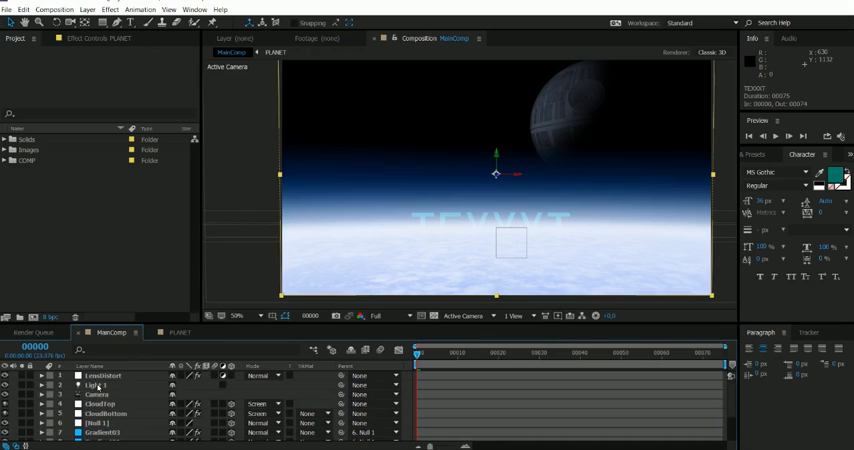
{"action": "left_click", "coordinate": [104, 376]}
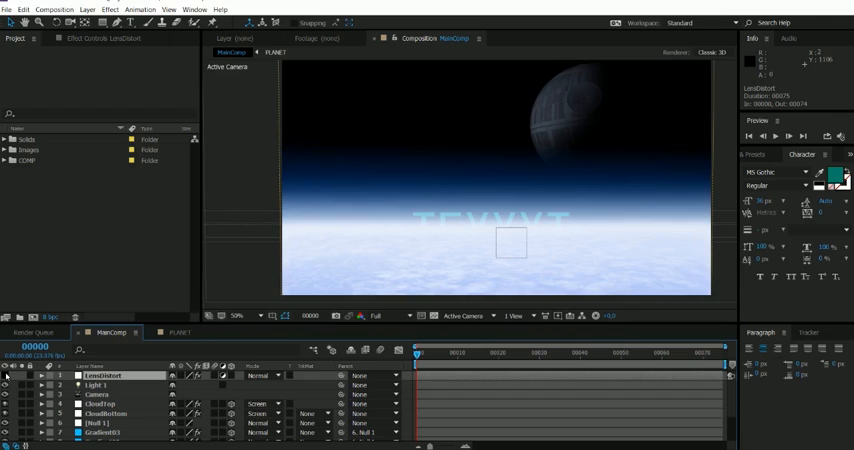
{"action": "mouse_move", "coordinate": [278, 256]}
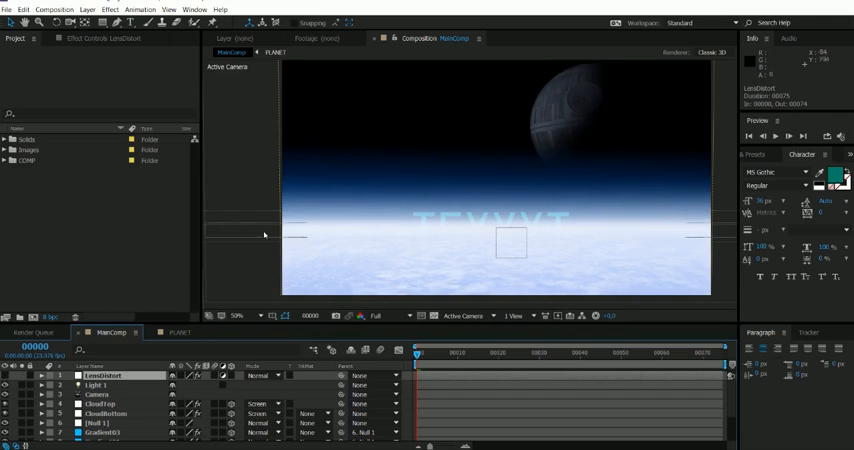
{"action": "mouse_move", "coordinate": [350, 304]}
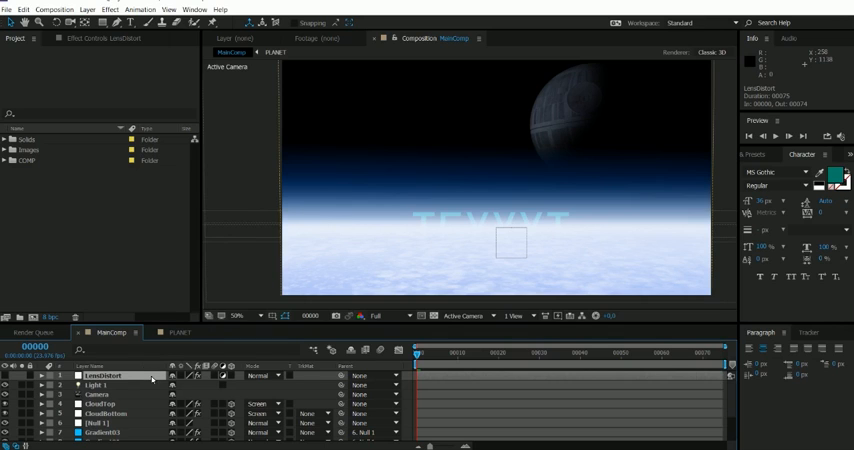
{"action": "left_click", "coordinate": [96, 384]}
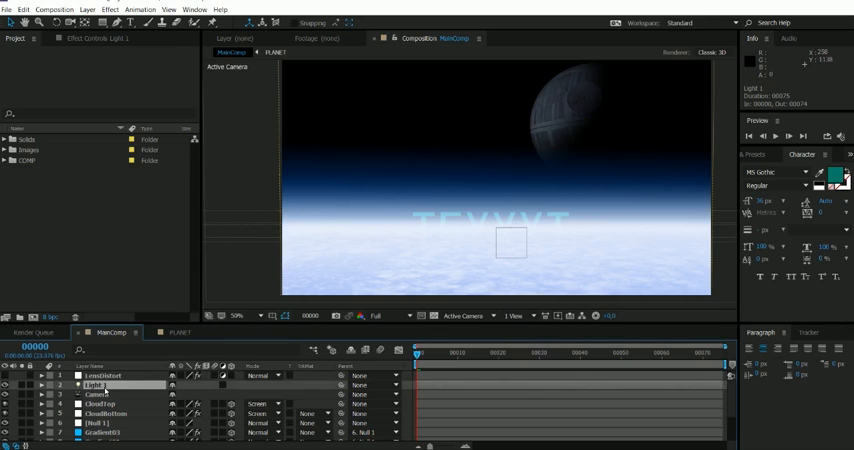
- Set the viewer layout to 2 Views - Horizontal showing Left and Active Camera
{"action": "left_click", "coordinate": [516, 316]}
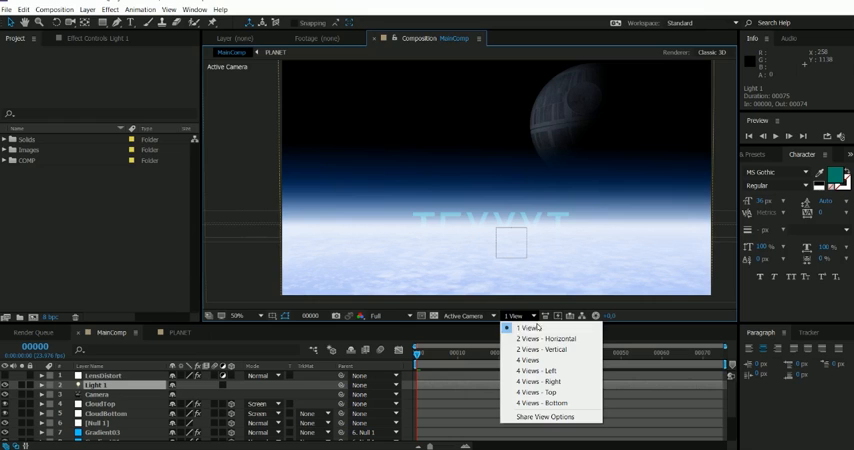
{"action": "left_click", "coordinate": [544, 336]}
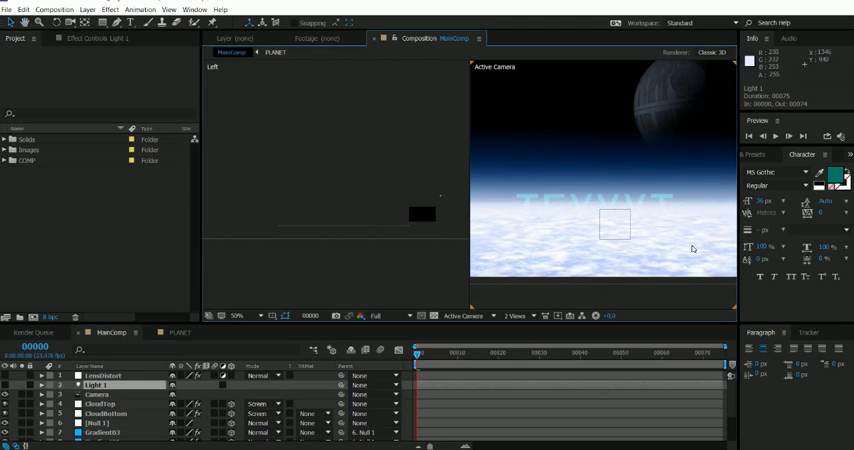
{"action": "mouse_move", "coordinate": [616, 242]}
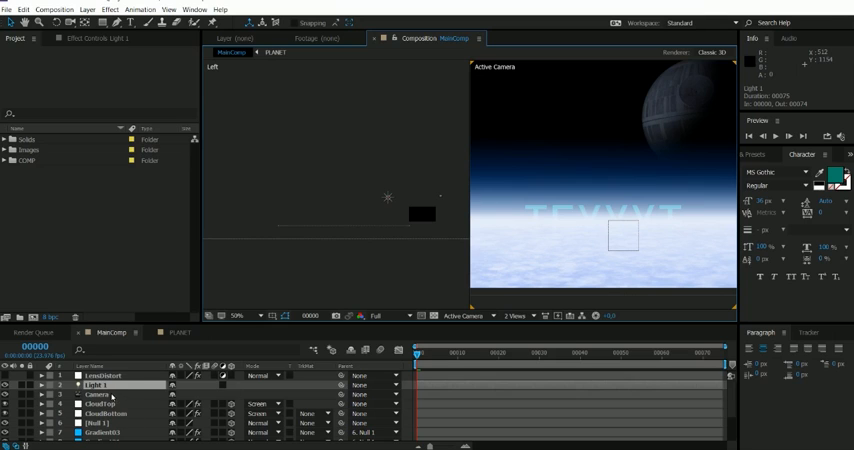
{"action": "left_click", "coordinate": [100, 394]}
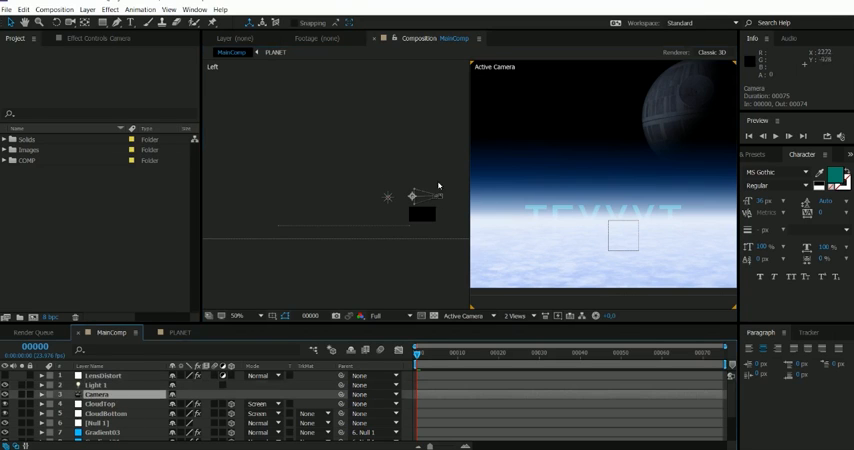
{"action": "left_click", "coordinate": [104, 404]}
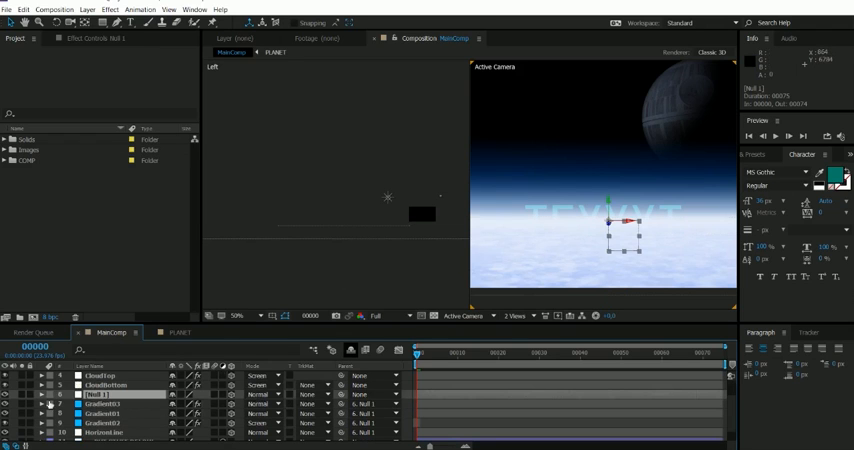
{"action": "scroll", "scroll_direction": "down", "scroll_amount": 3}
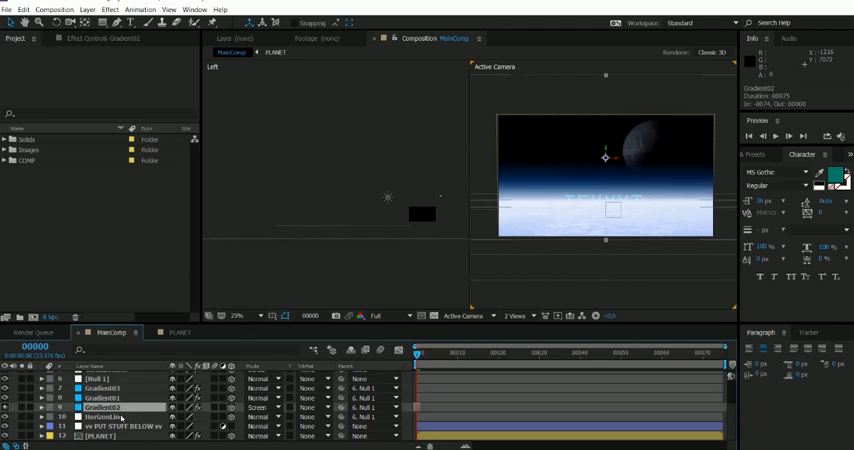
{"action": "left_click", "coordinate": [104, 416]}
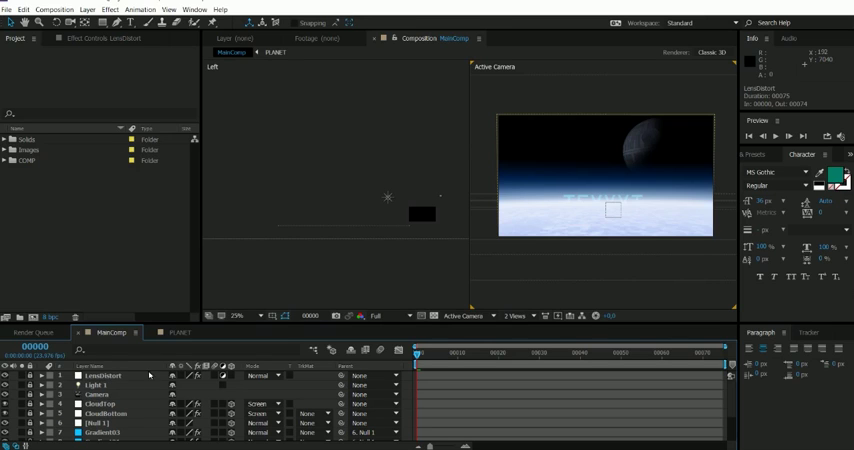
{"action": "mouse_move", "coordinate": [130, 396]}
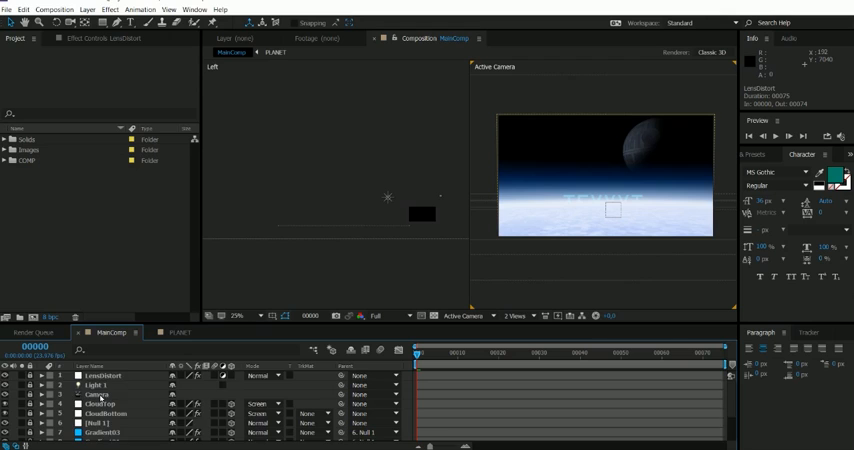
{"action": "scroll", "scroll_direction": "down", "scroll_amount": 3}
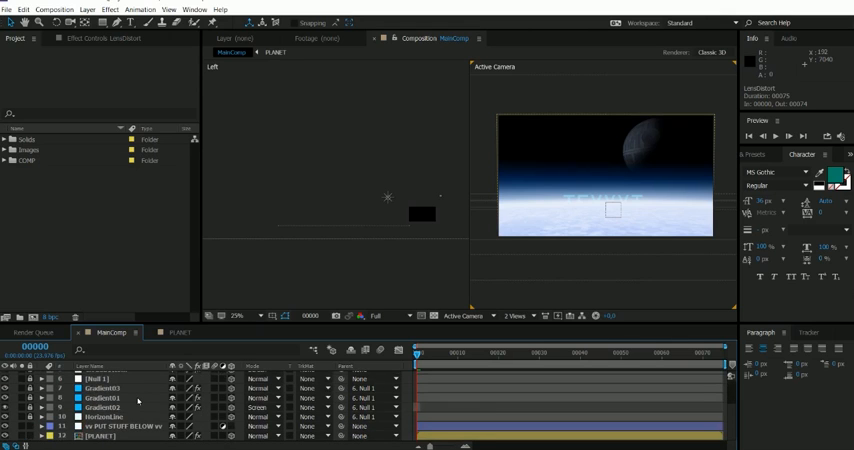